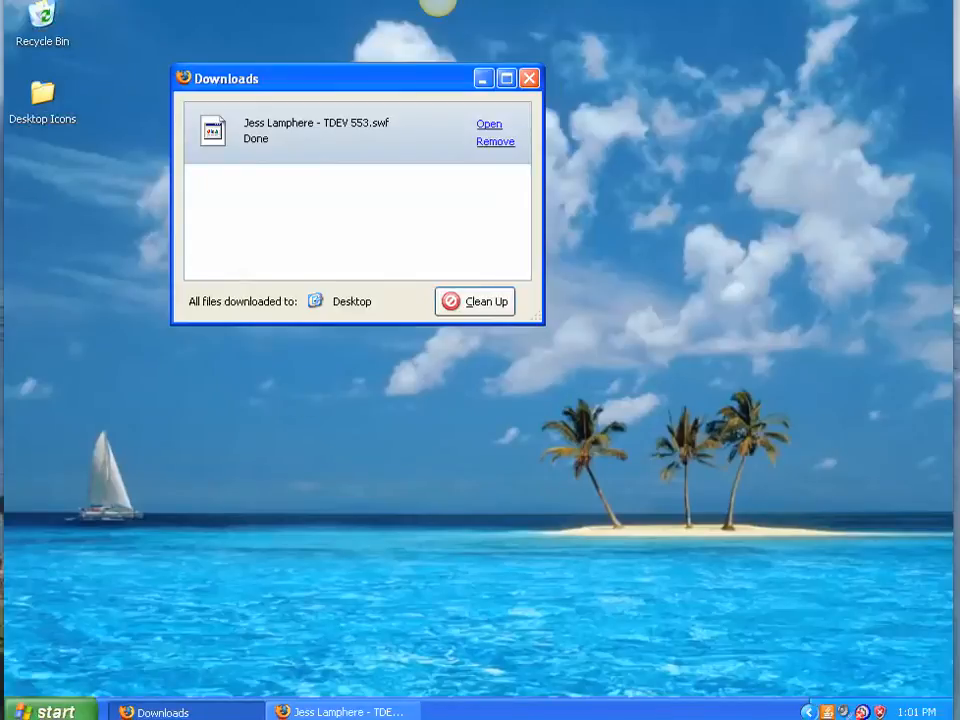
mouse_move(398, 138)
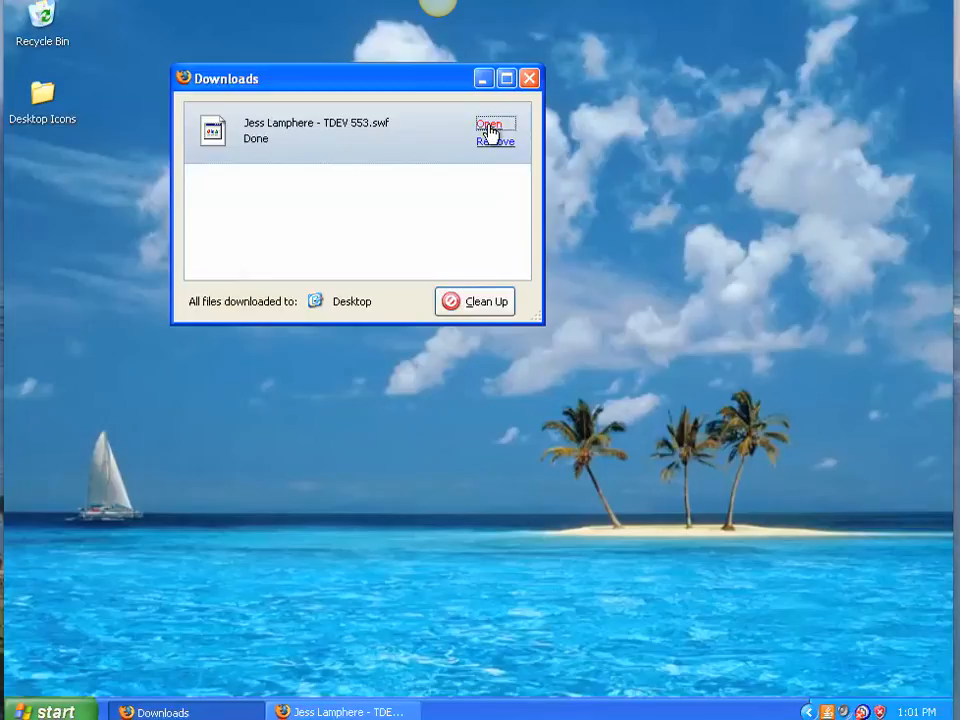
Launch the finished .swf download and choose 'Select the program from a list' for the unknown file type
click(488, 124)
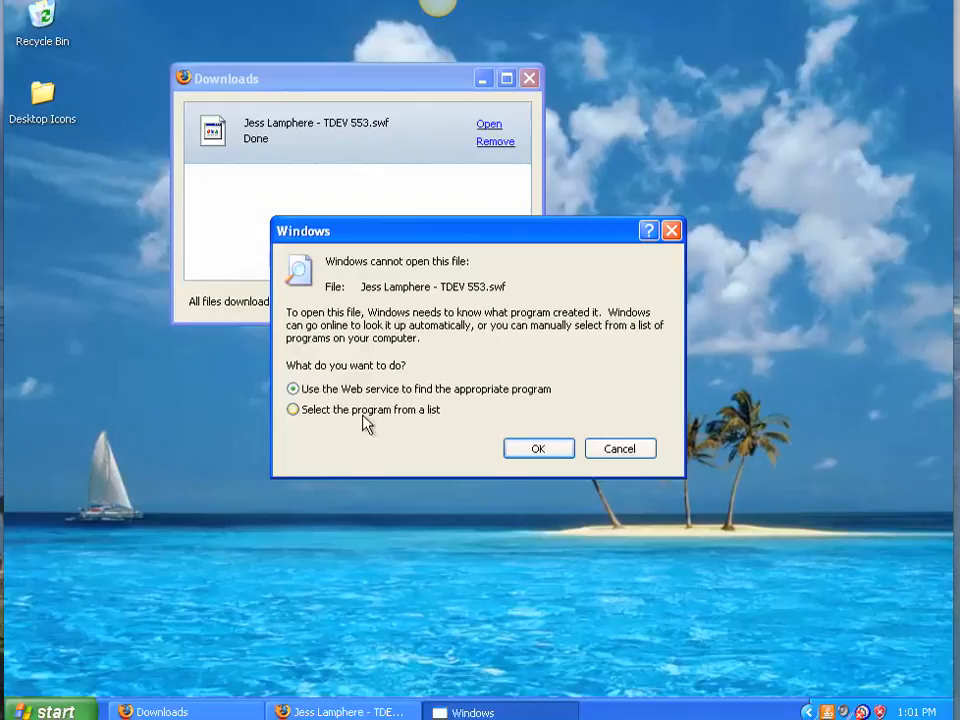
click(292, 408)
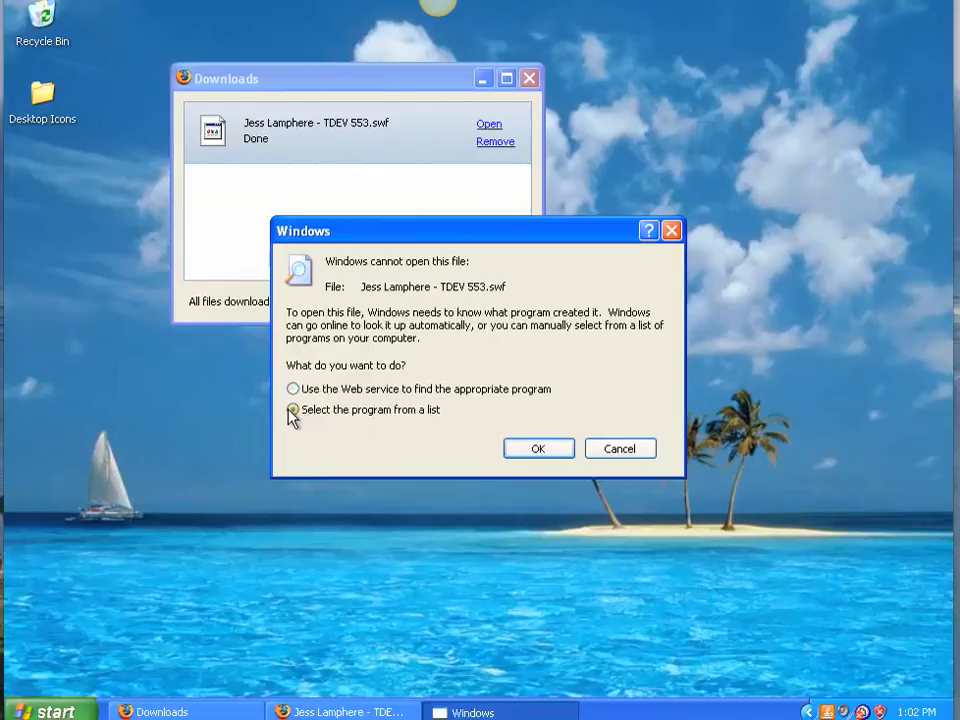
click(292, 410)
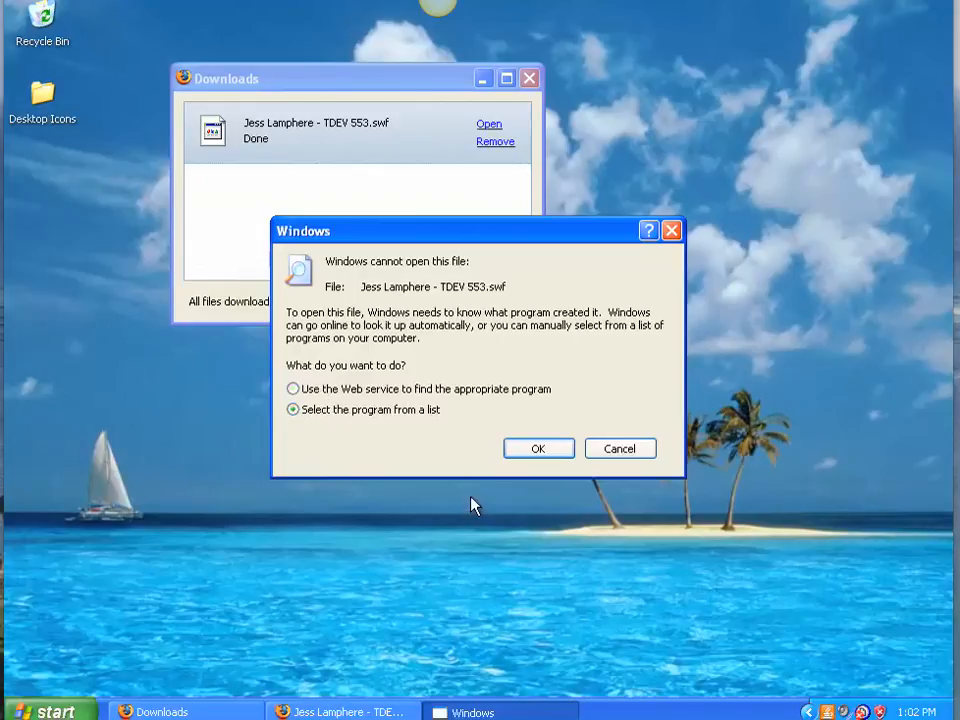
click(538, 448)
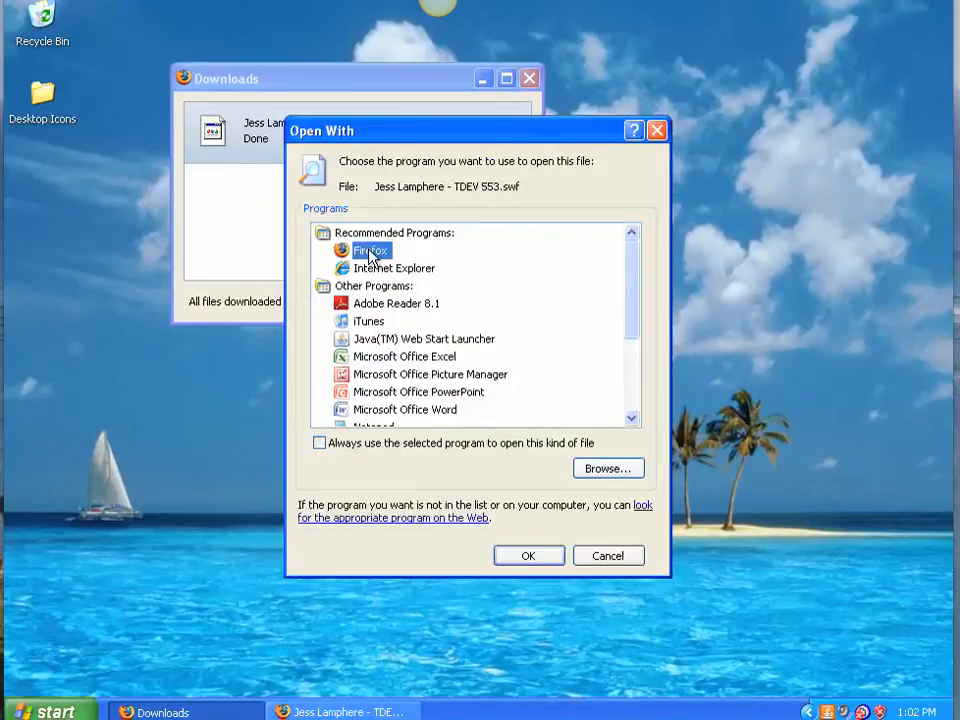
mouse_move(380, 274)
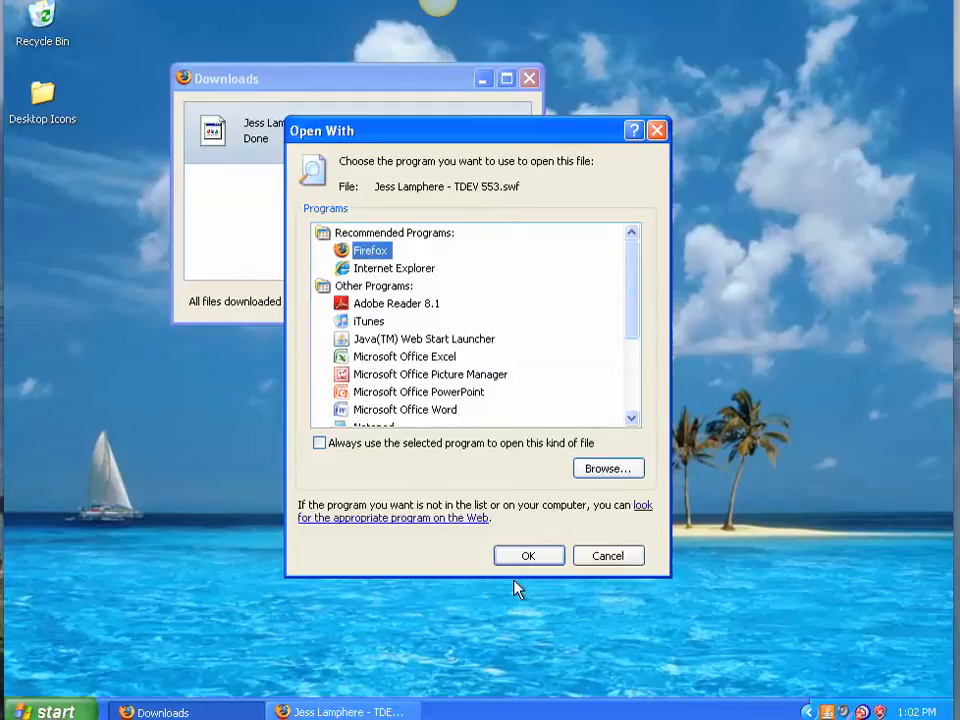
Pick Firefox from the Recommended Programs list to open the .swf file
click(528, 556)
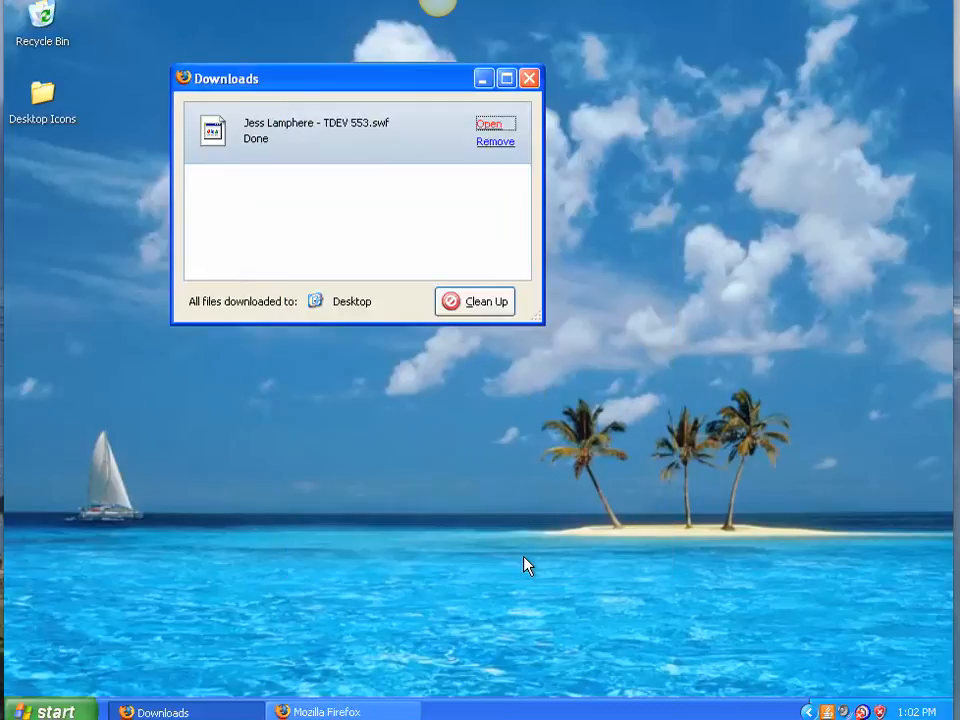
Bring the newly launched Firefox window with the Flash file to the front
click(492, 124)
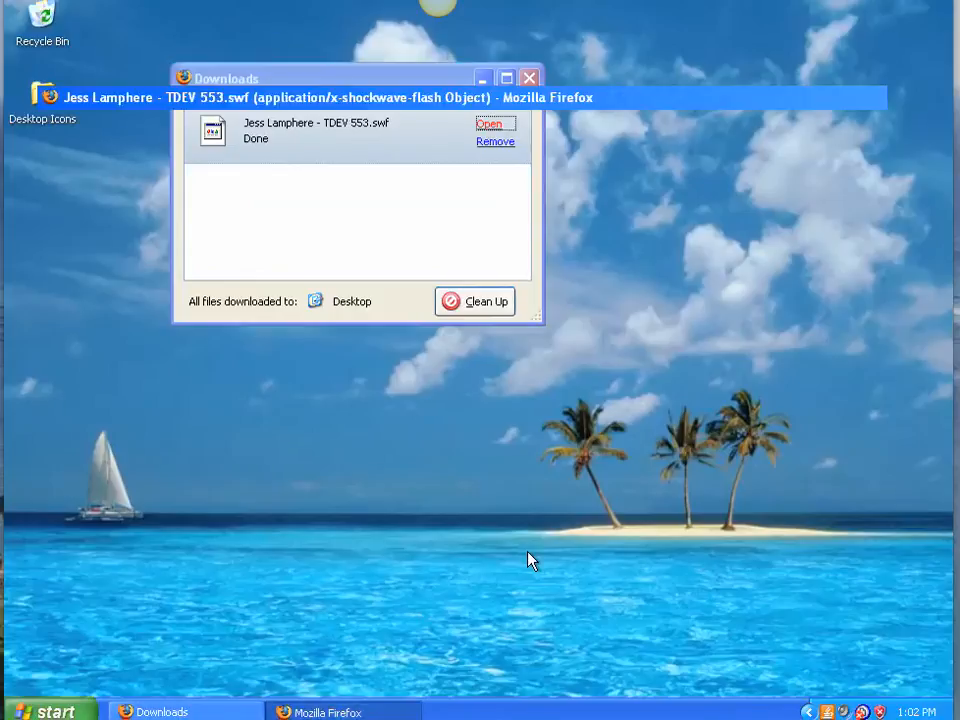
click(492, 124)
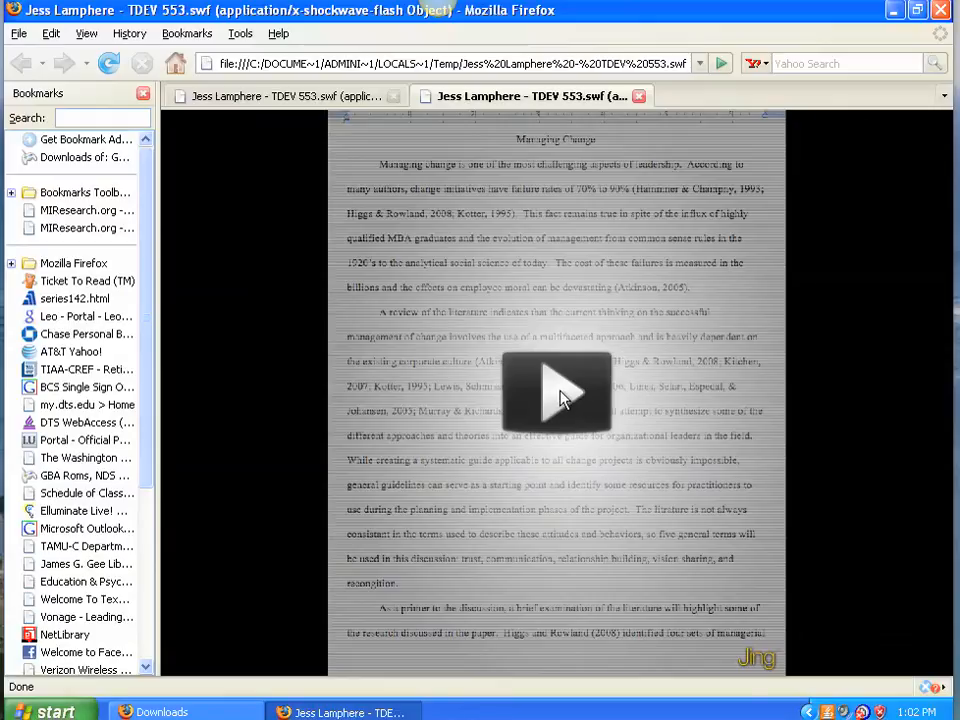
Start playback of the Managing Change paper review Flash video in Firefox
click(556, 392)
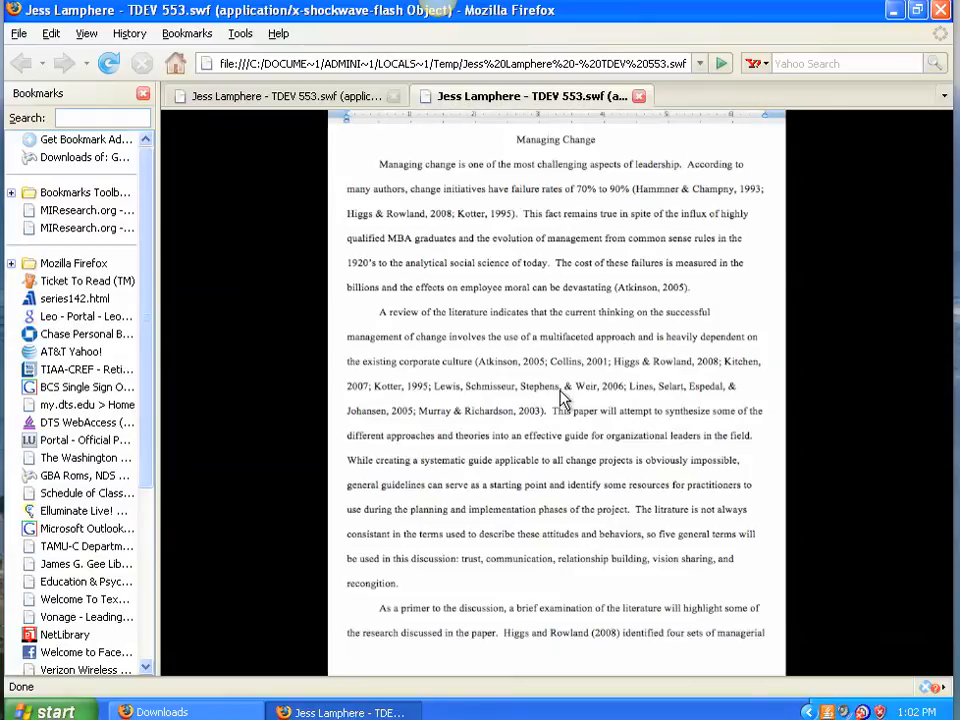
double_click(556, 140)
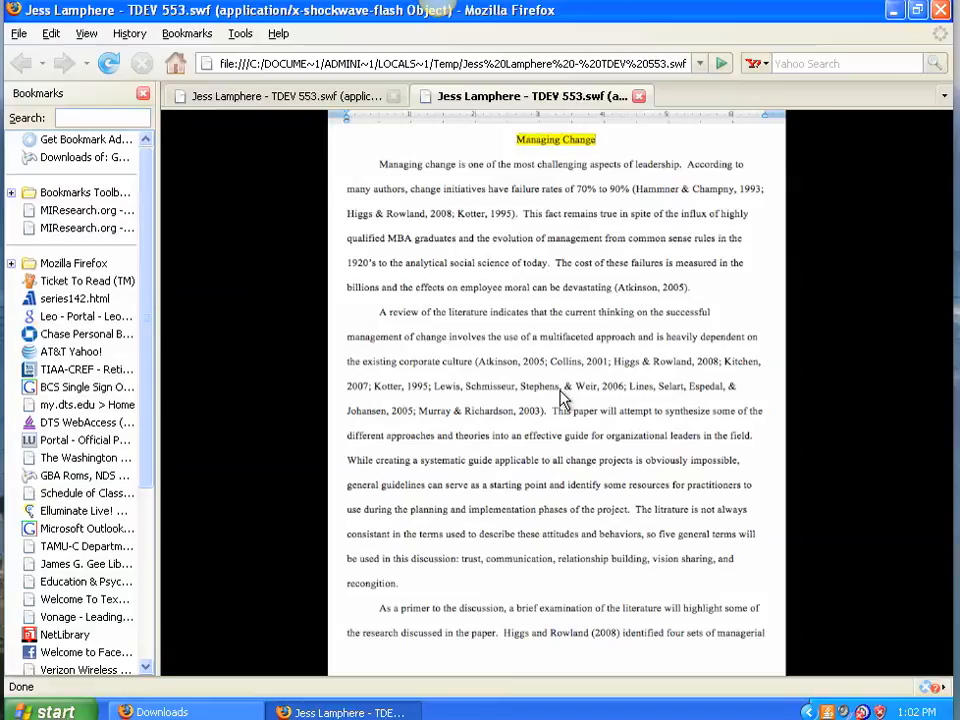
click(344, 664)
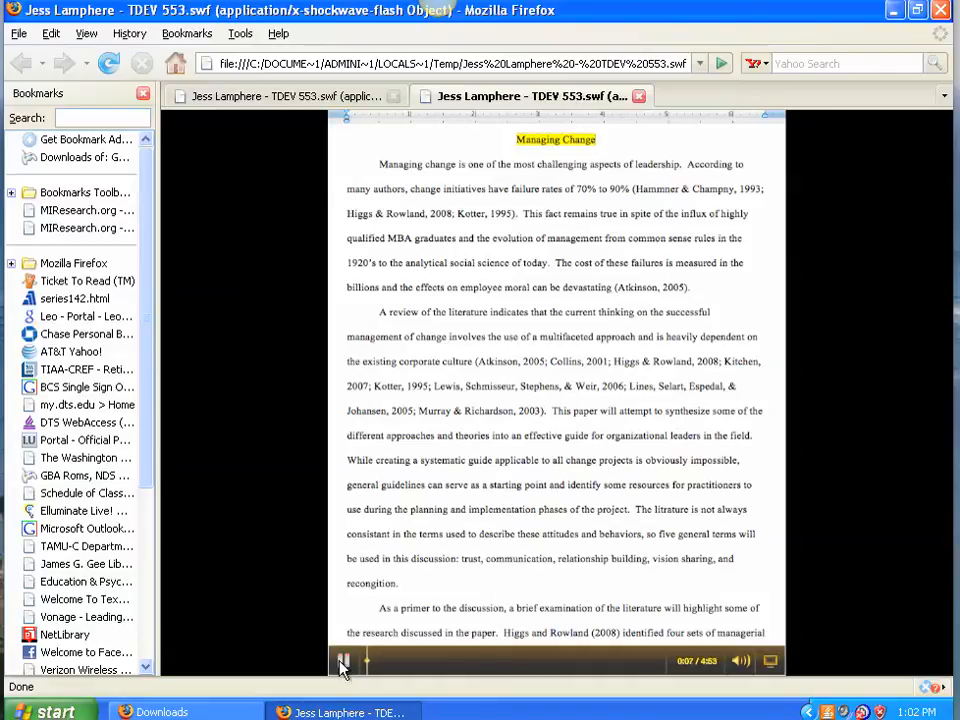